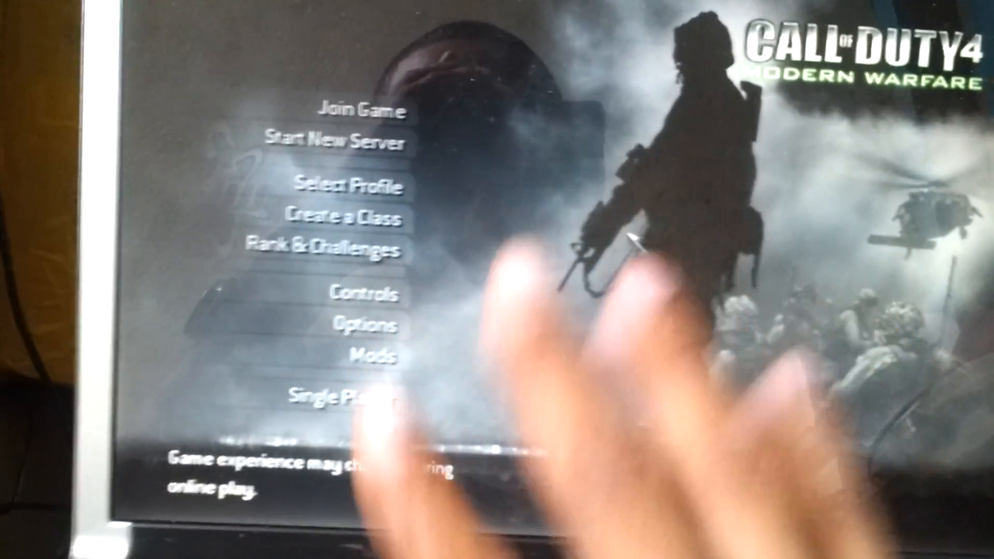
# Bring up the CoD4 MP 1.7 console over the multiplayer main menu with the ` key.
pyautogui.press('`')
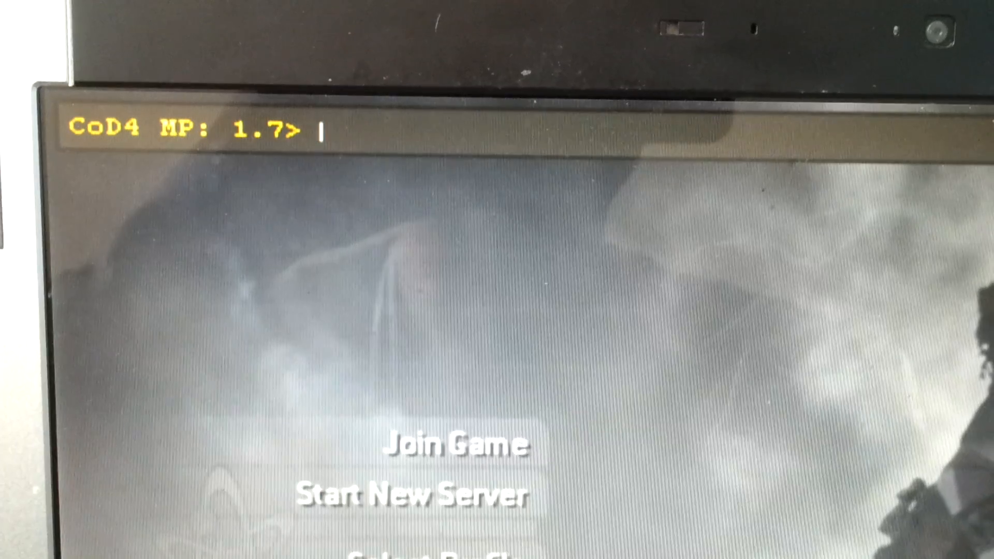
# Enter "connect 65.254.48.170:28960" on the console line.
pyautogui.write('connect')
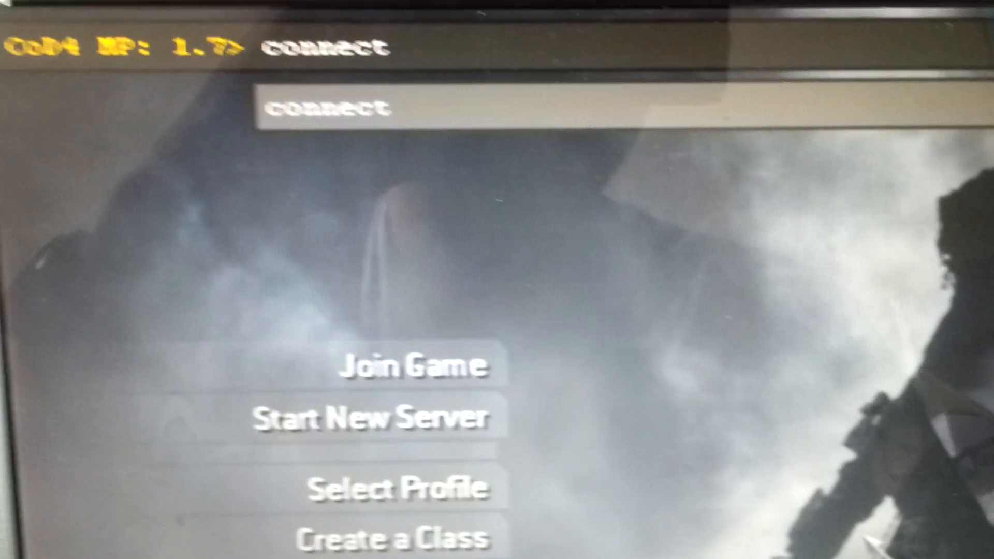
pyautogui.write('6')
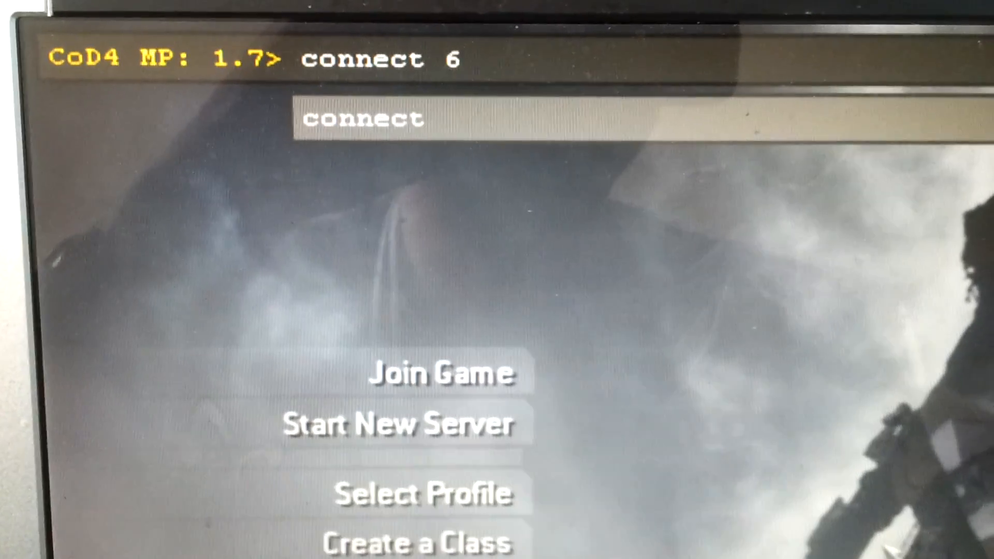
pyautogui.write('5.')
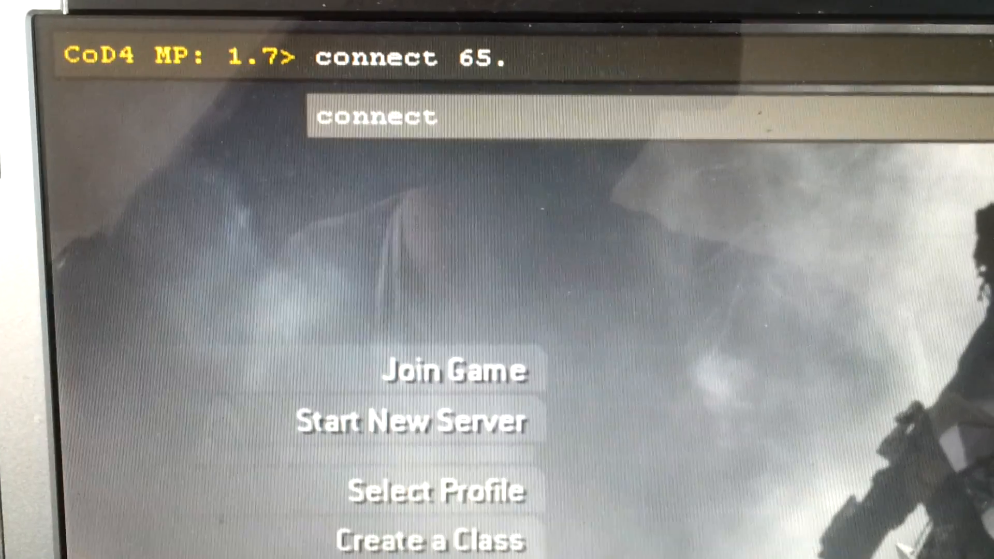
pyautogui.write('254.48.170:')
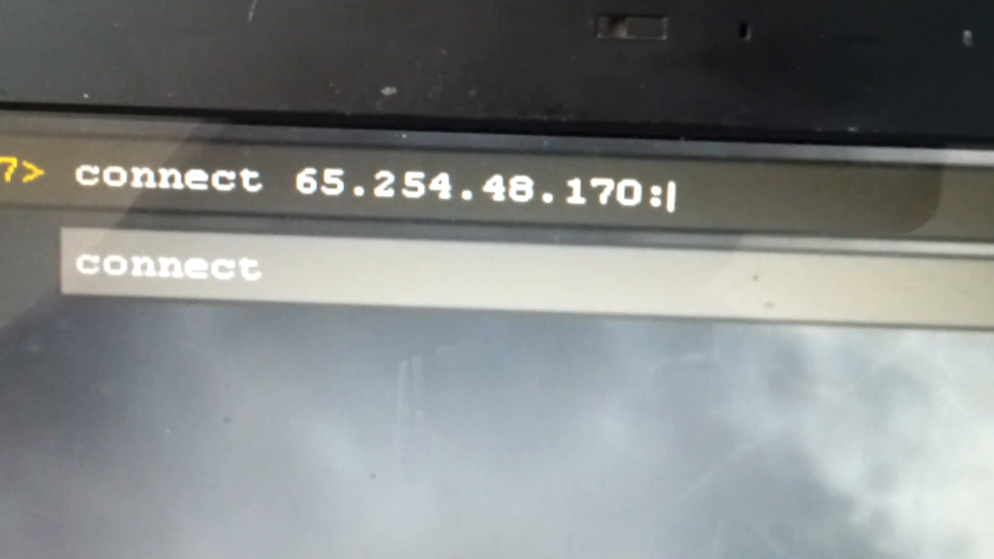
pyautogui.write('2')
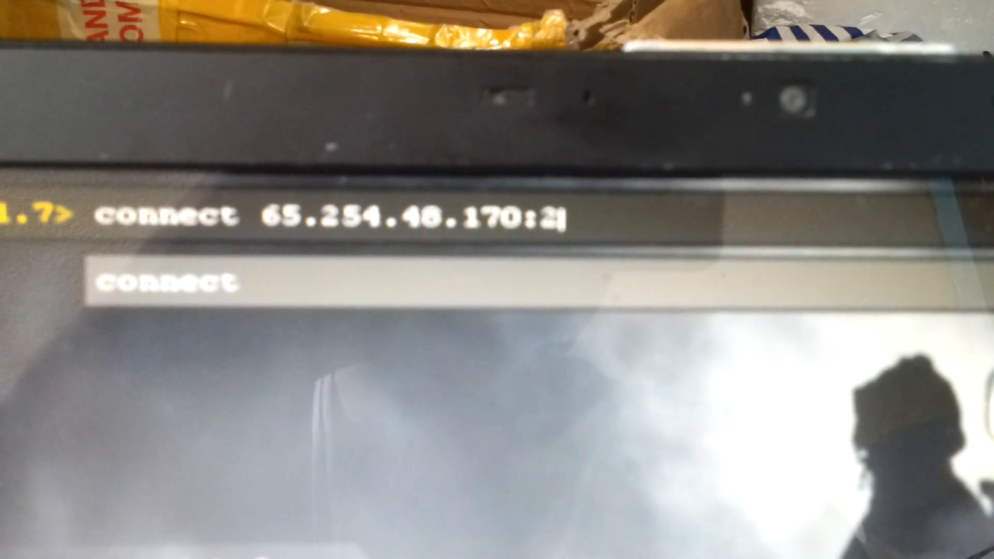
pyautogui.write('8960')
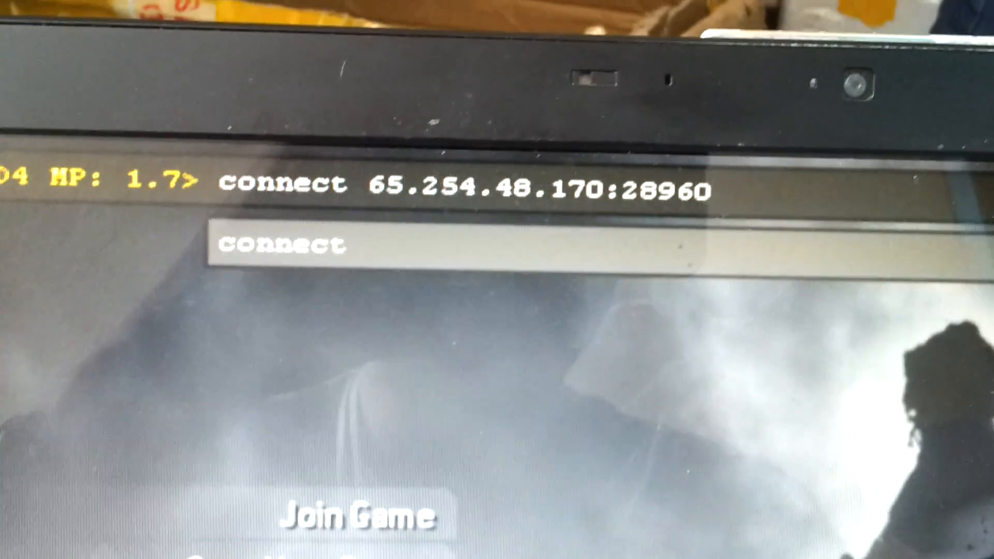
# Submit the connect command so the game shows "Awaiting connection" for the server.
pyautogui.press('enter')
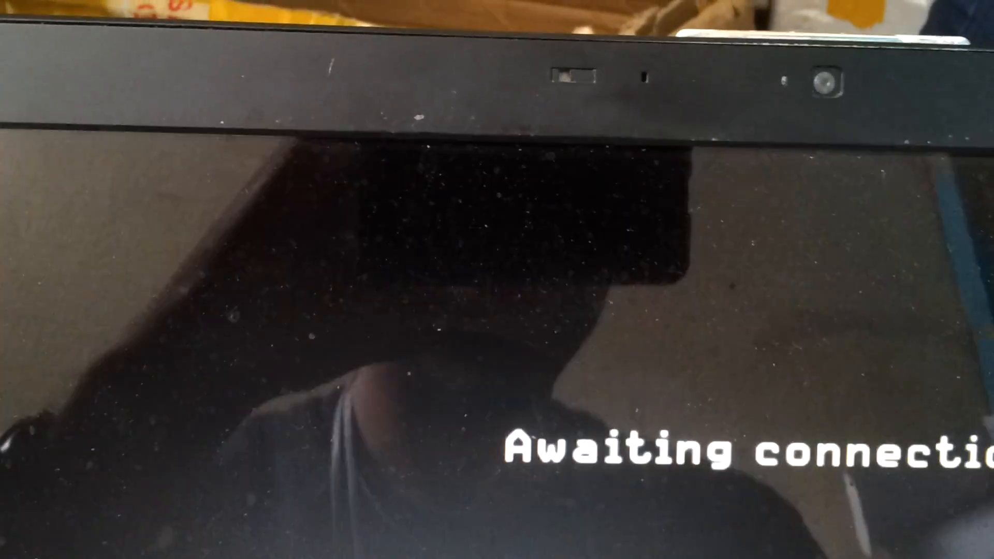